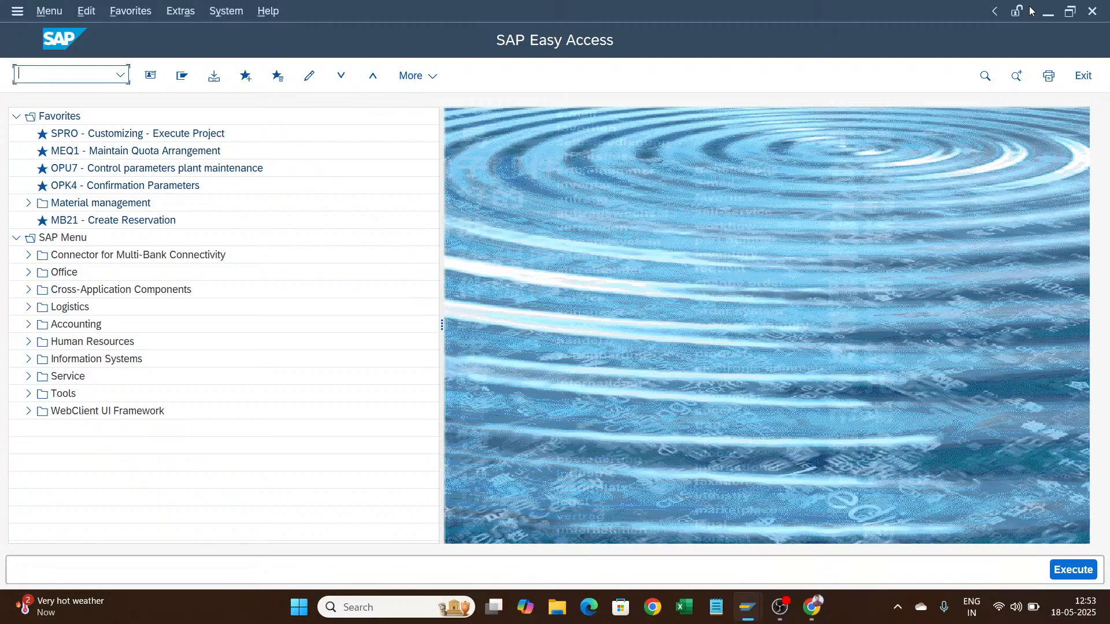
{"action": "mouse_move", "coordinate": [802, 25]}
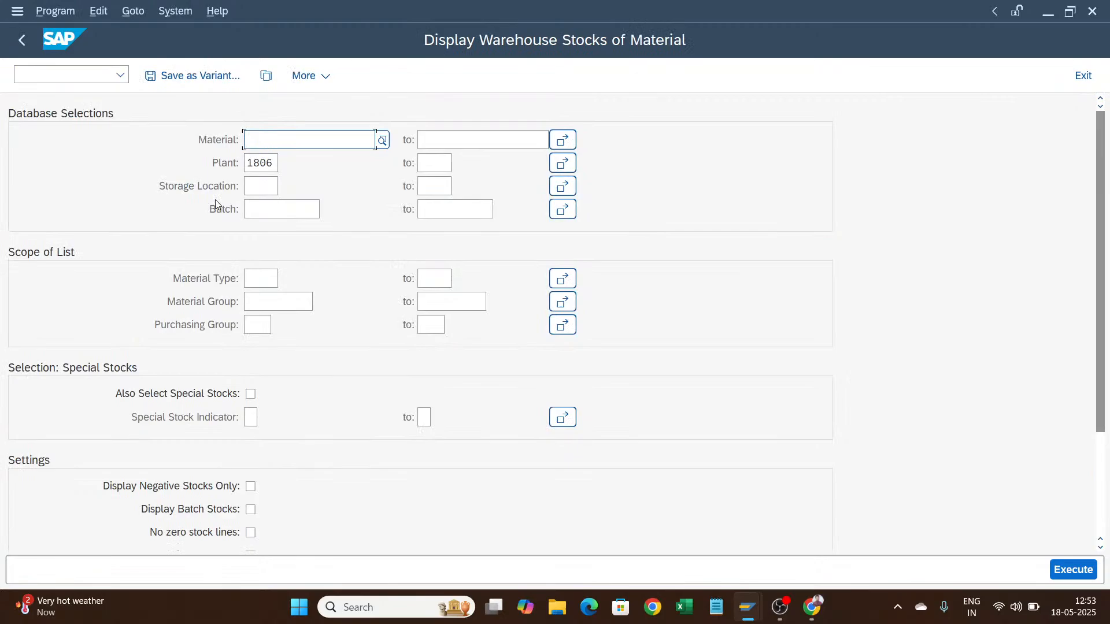
- Run the warehouse stock report for plant 1806, storage location TT10, showing Fan Blade V20 Radiator with 100 EA
{"action": "left_click", "coordinate": [260, 185]}
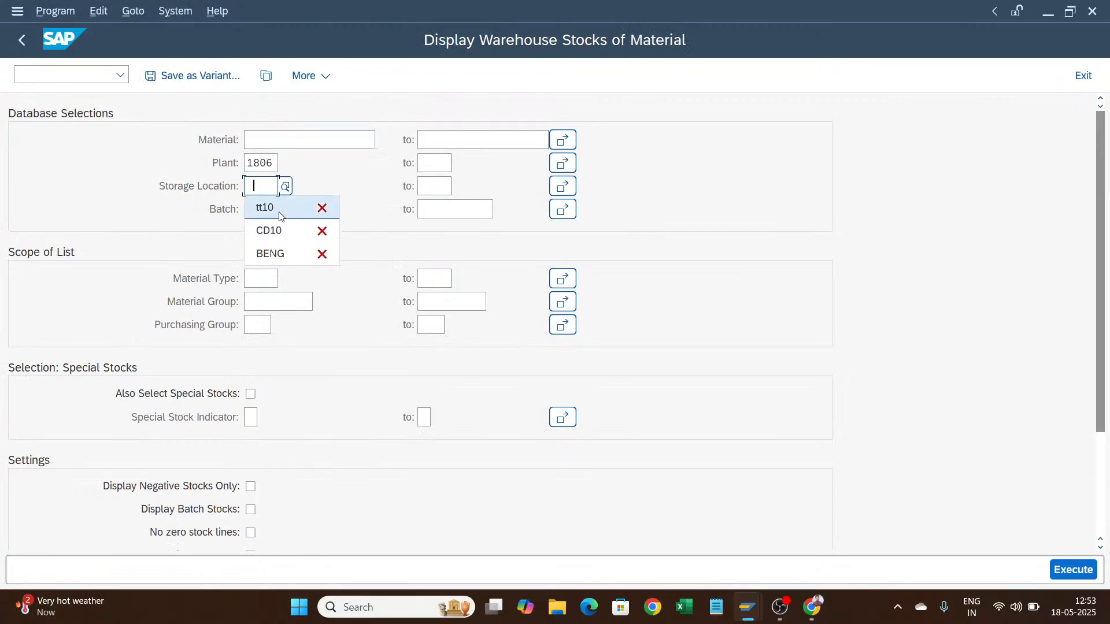
{"action": "left_click", "coordinate": [264, 206]}
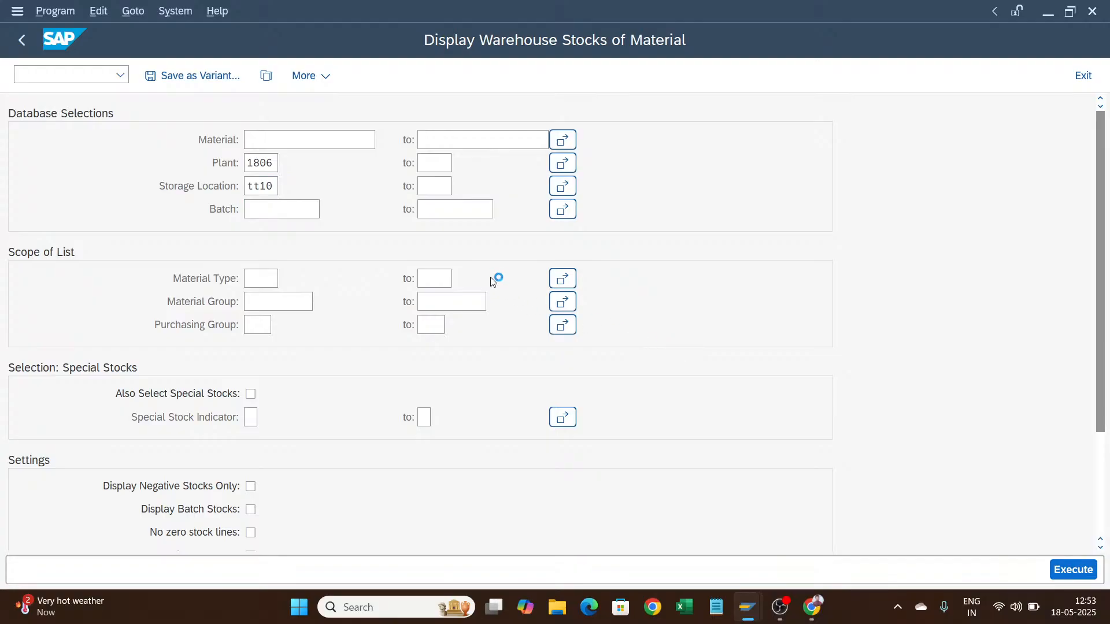
{"action": "left_click", "coordinate": [1073, 569]}
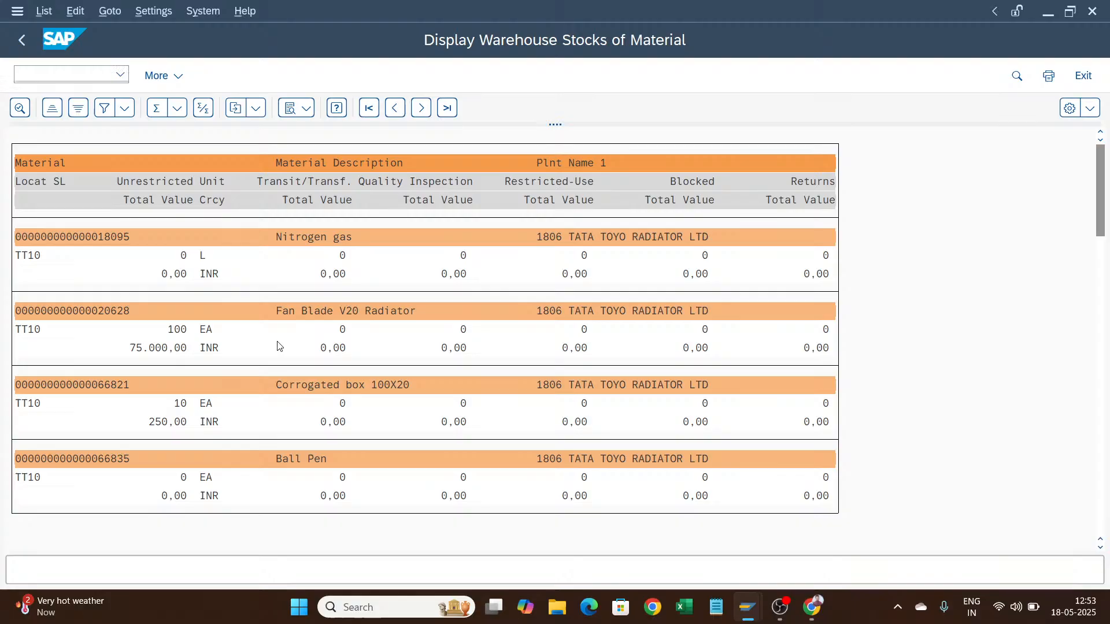
{"action": "scroll", "scroll_direction": "down", "scroll_amount": 3}
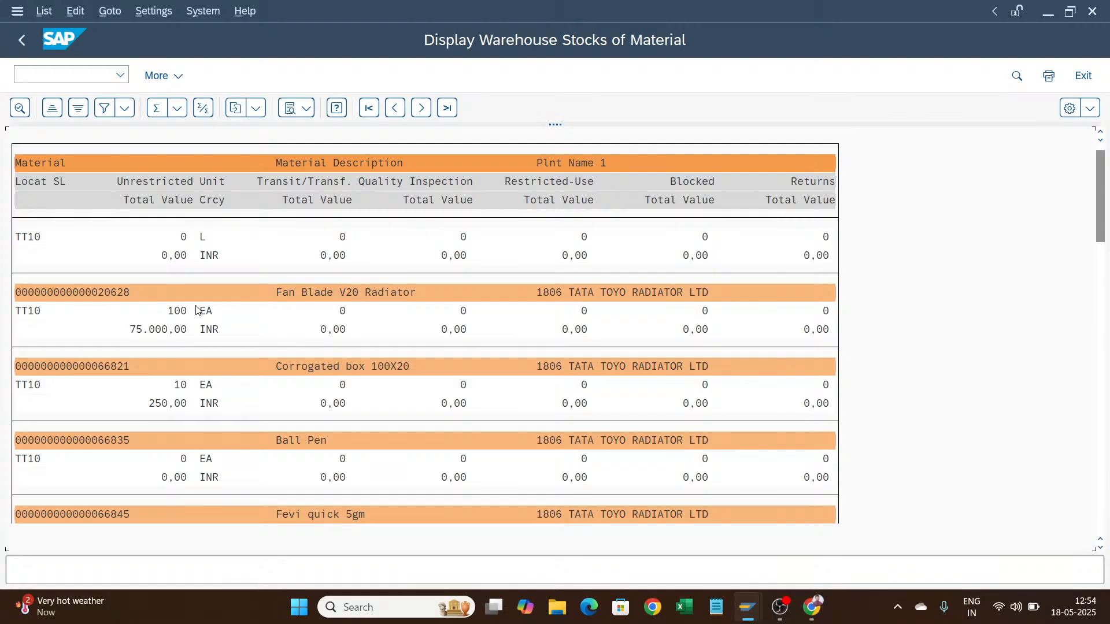
{"action": "mouse_move", "coordinate": [175, 298]}
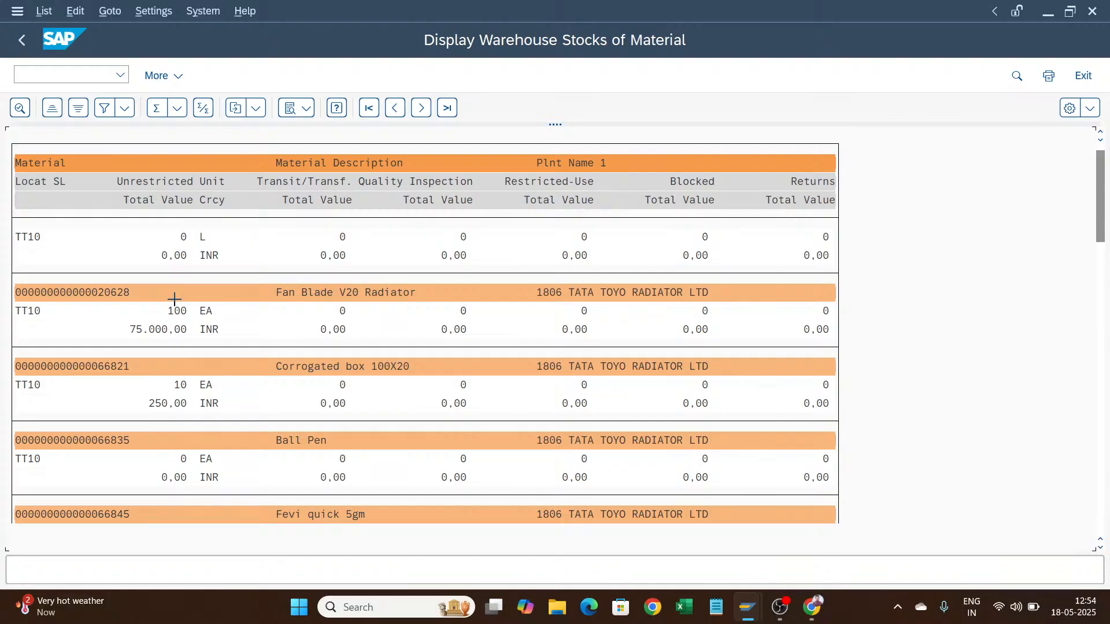
{"action": "double_click", "coordinate": [112, 292]}
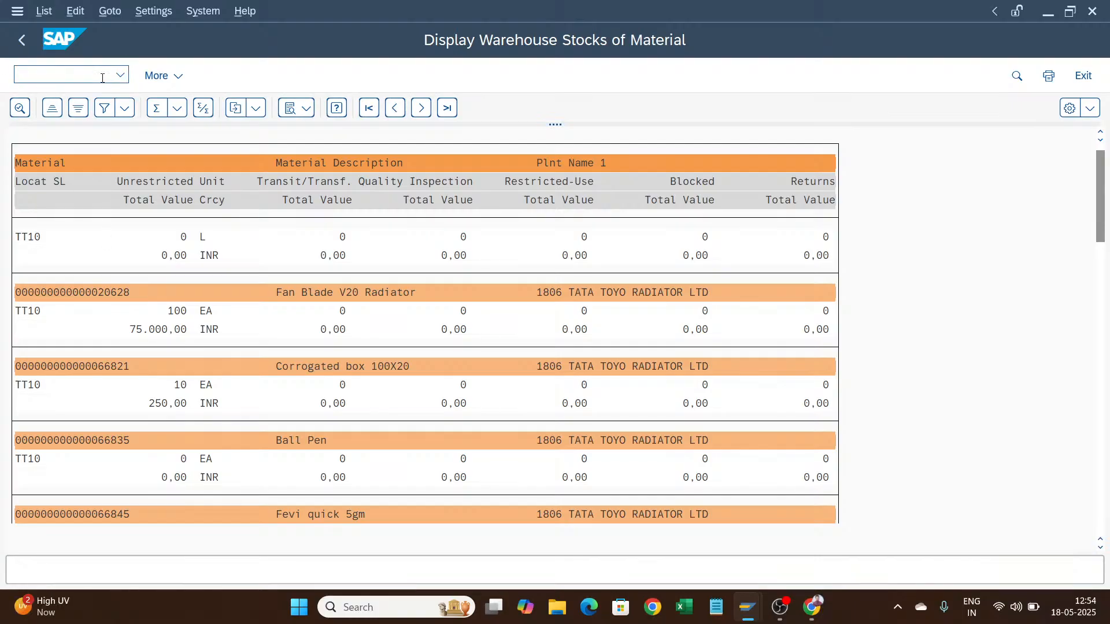
- Run stock overview MMBE for material 20628 confirming 100 EA in TT10, then call MB21
{"action": "left_click", "coordinate": [21, 39]}
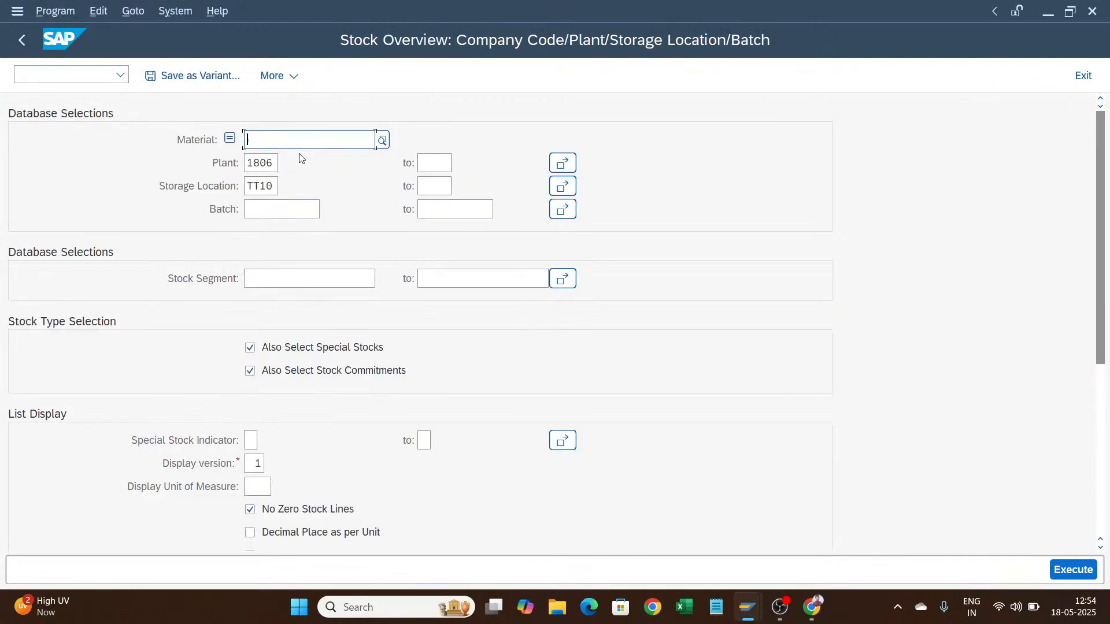
{"action": "type", "text": "20628"}
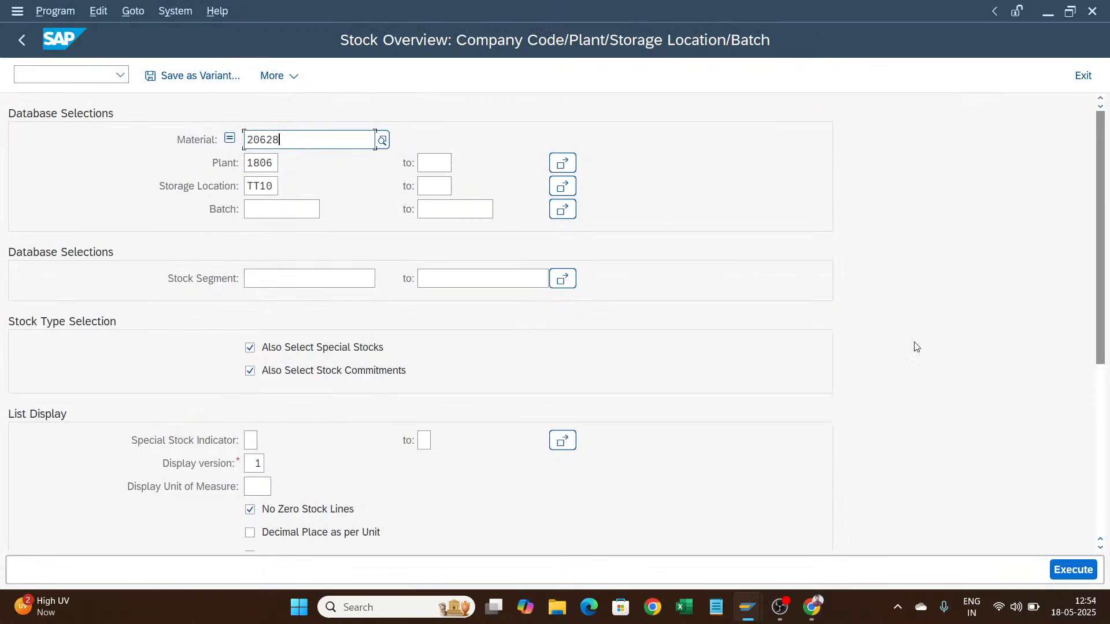
{"action": "left_click", "coordinate": [1073, 568]}
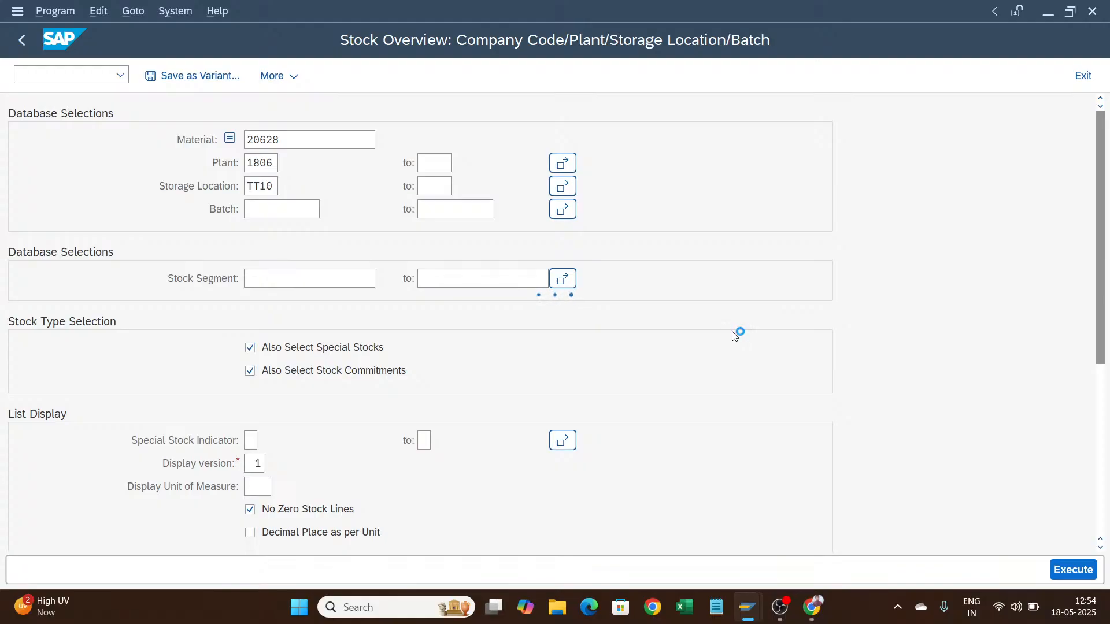
{"action": "left_click", "coordinate": [1071, 568]}
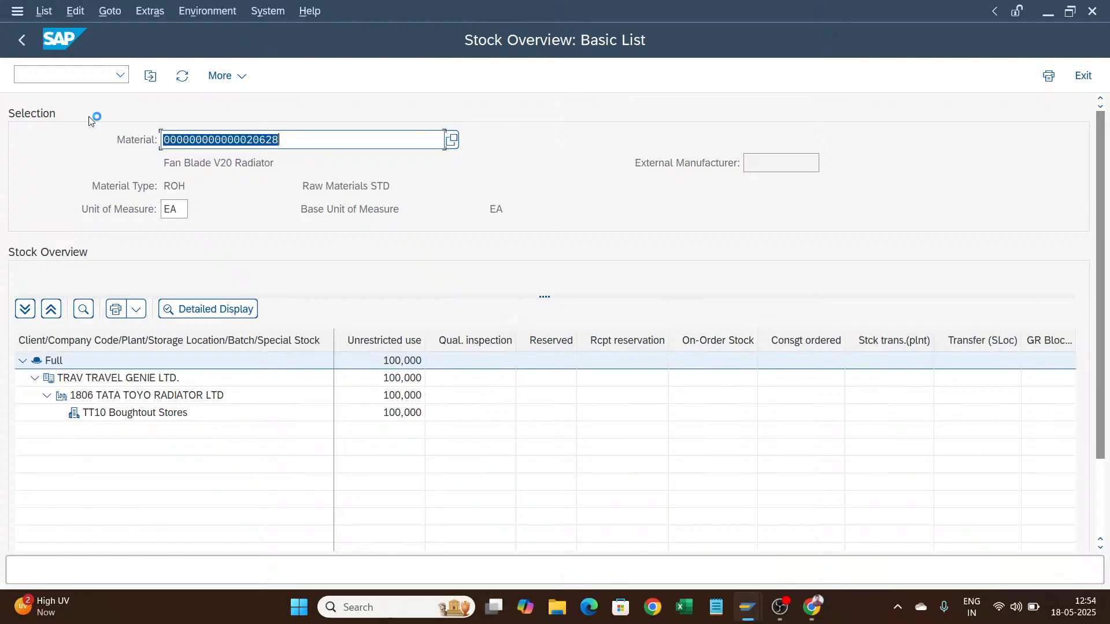
{"action": "left_click", "coordinate": [21, 39]}
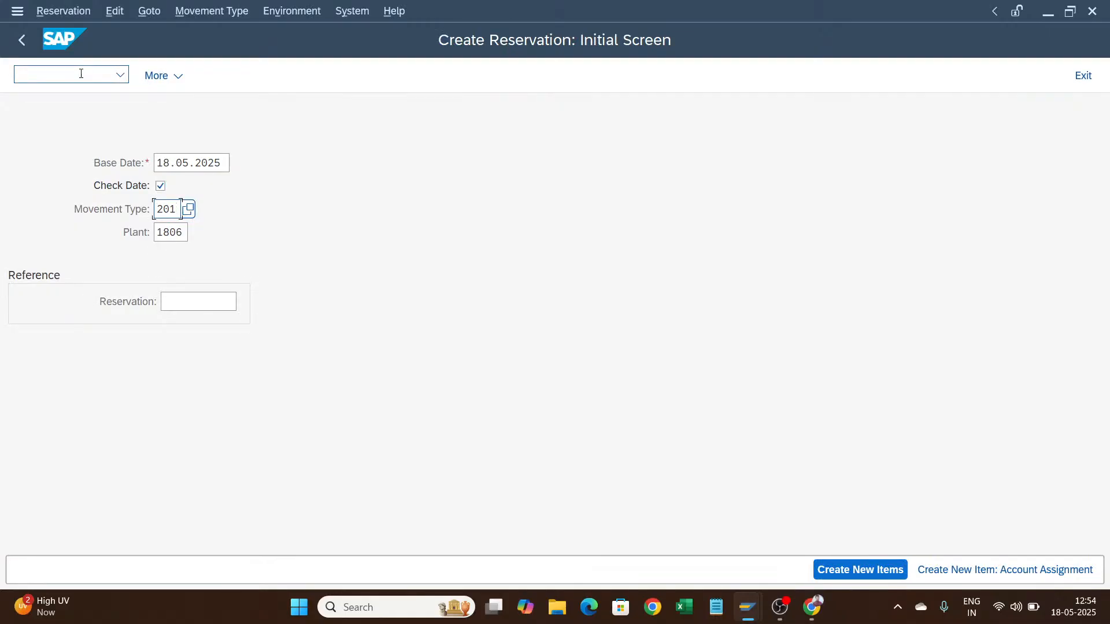
- Enter the reservation item: cost center 18060101, material 20628, quantity 10
{"action": "left_click", "coordinate": [858, 569]}
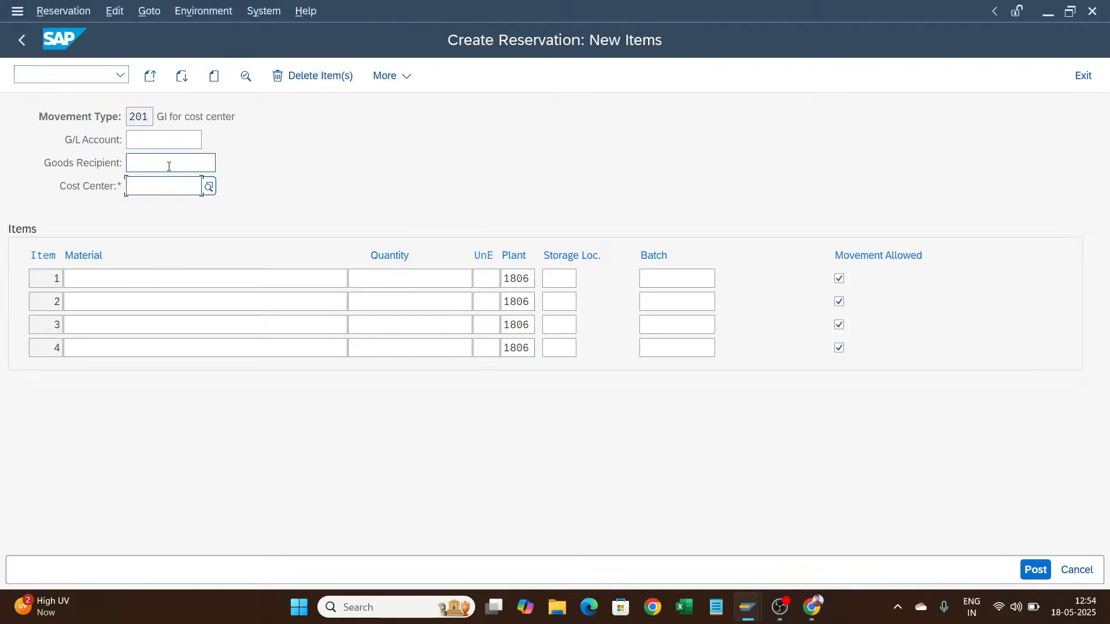
{"action": "type", "text": "18060101"}
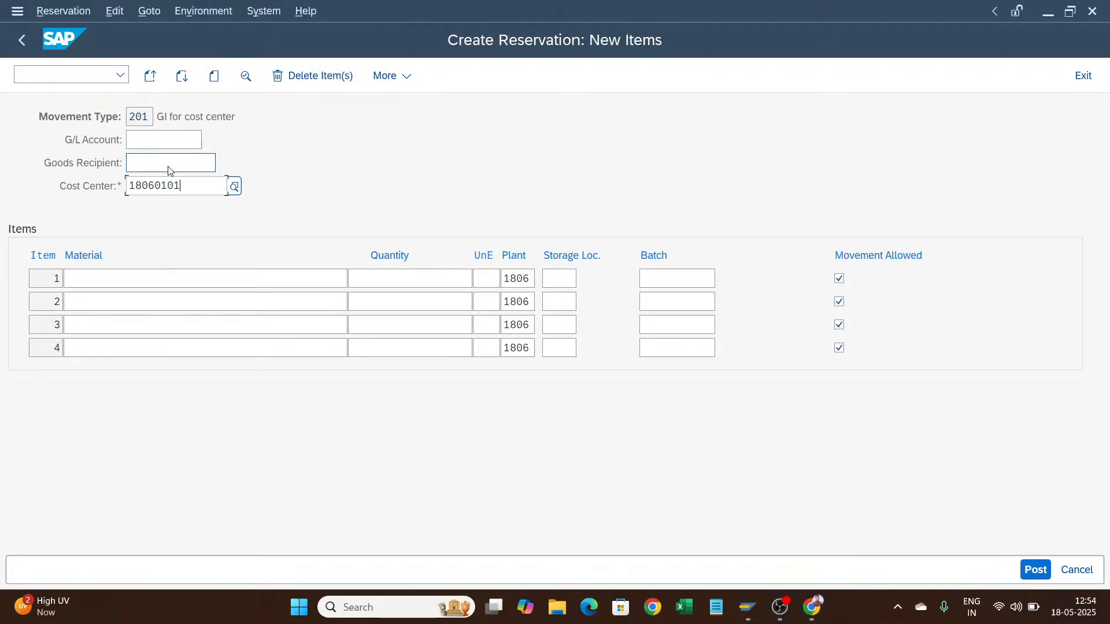
{"action": "type", "text": "20628"}
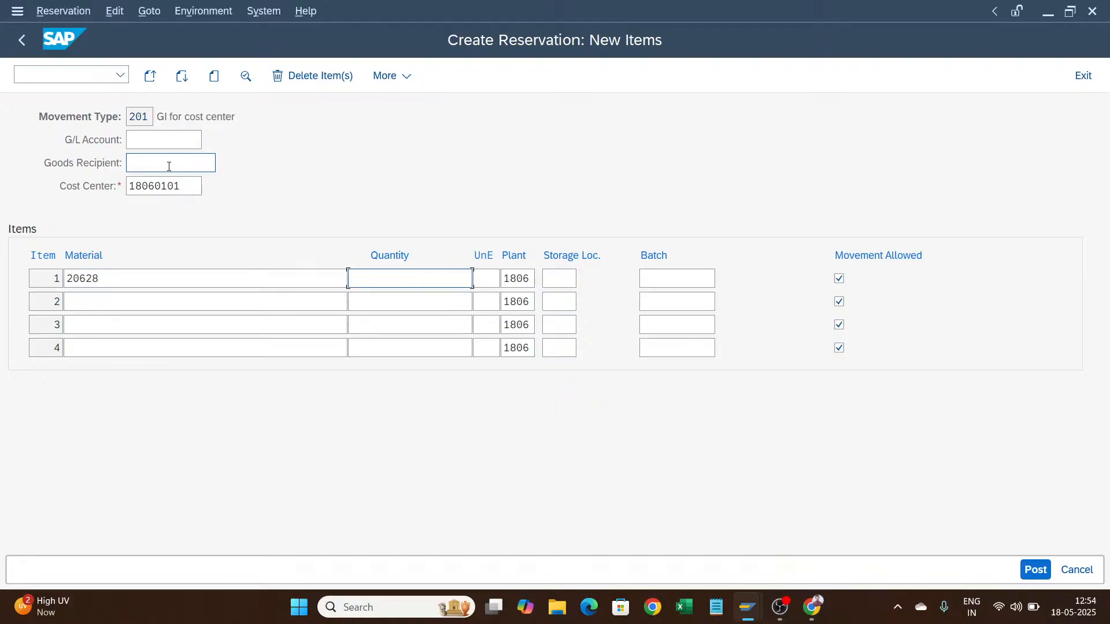
{"action": "type", "text": "10"}
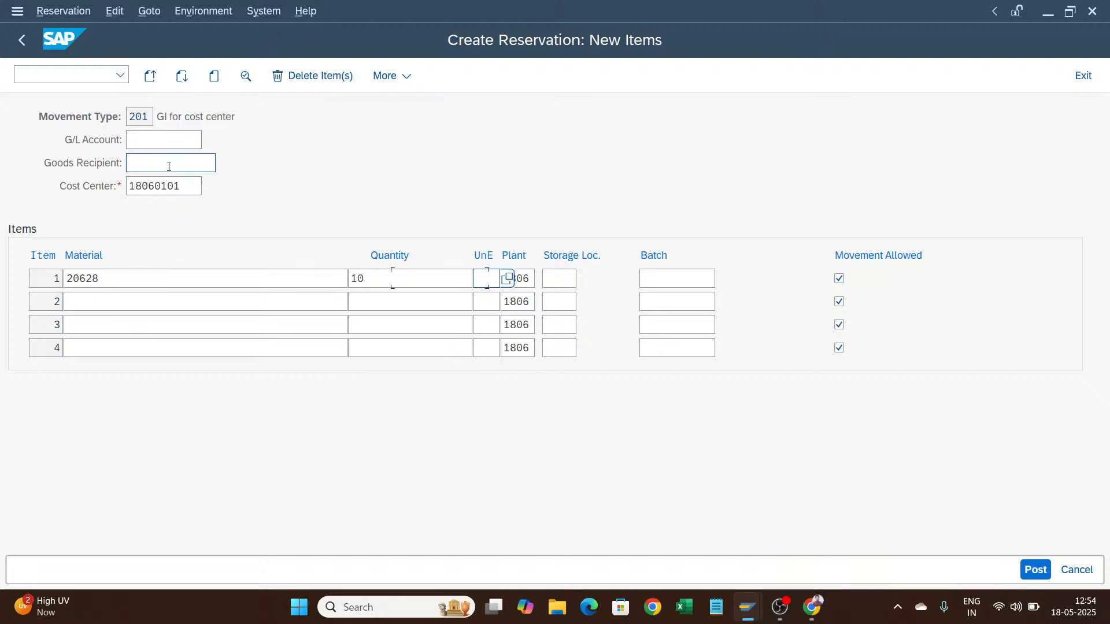
- Set the item's storage location to TT10 and post the reservation, creating document 655
{"action": "left_click", "coordinate": [558, 279]}
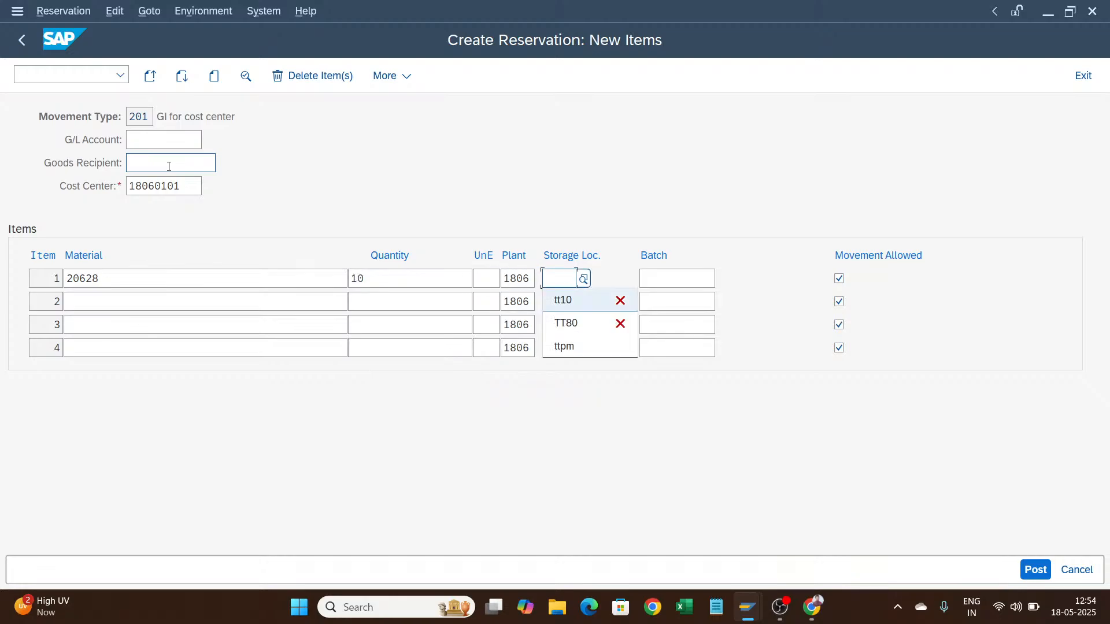
{"action": "left_click", "coordinate": [563, 299]}
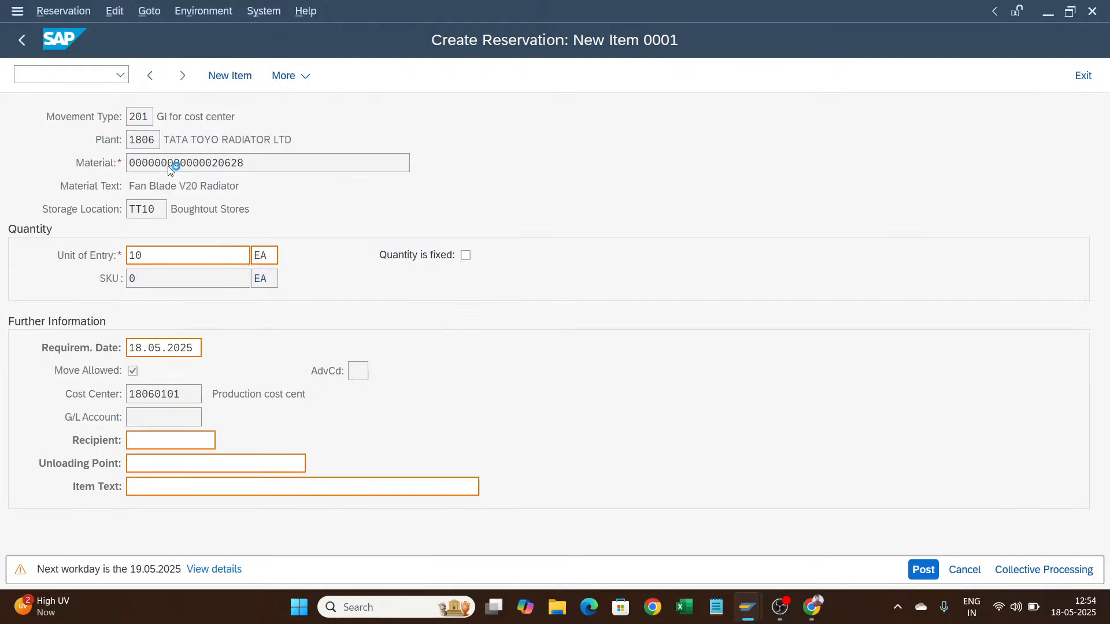
{"action": "left_click", "coordinate": [1042, 570]}
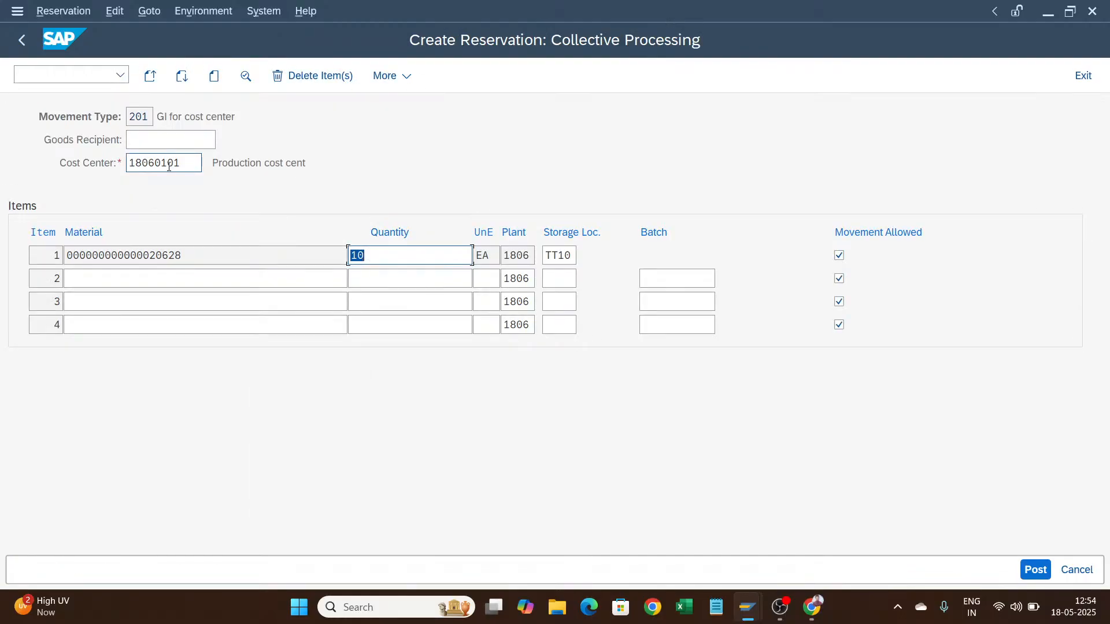
{"action": "left_click", "coordinate": [1033, 569]}
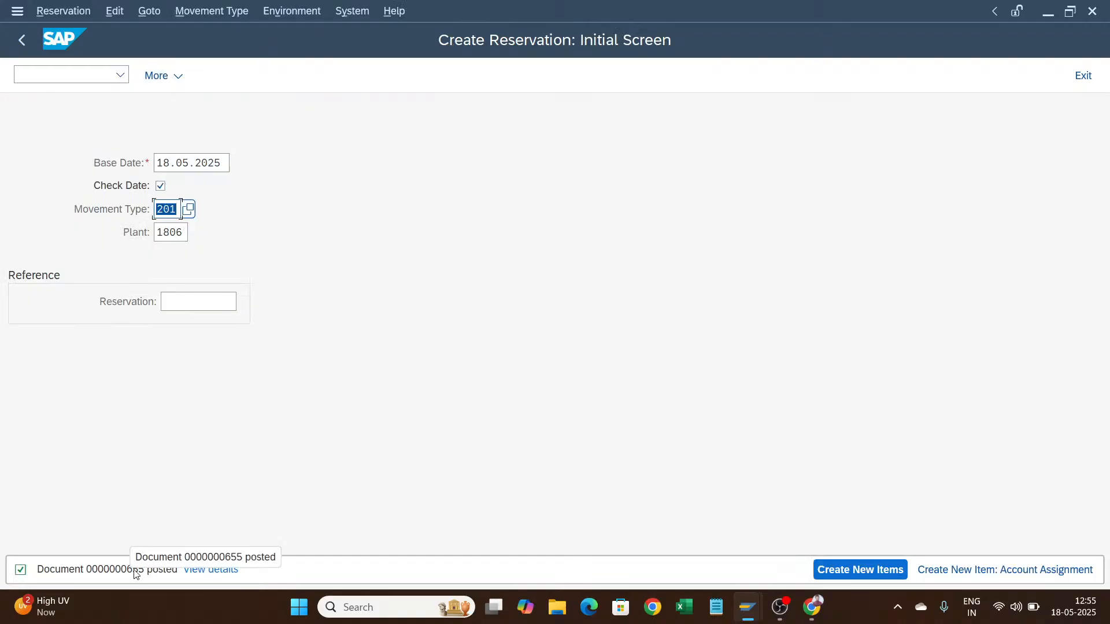
{"action": "mouse_move", "coordinate": [222, 471]}
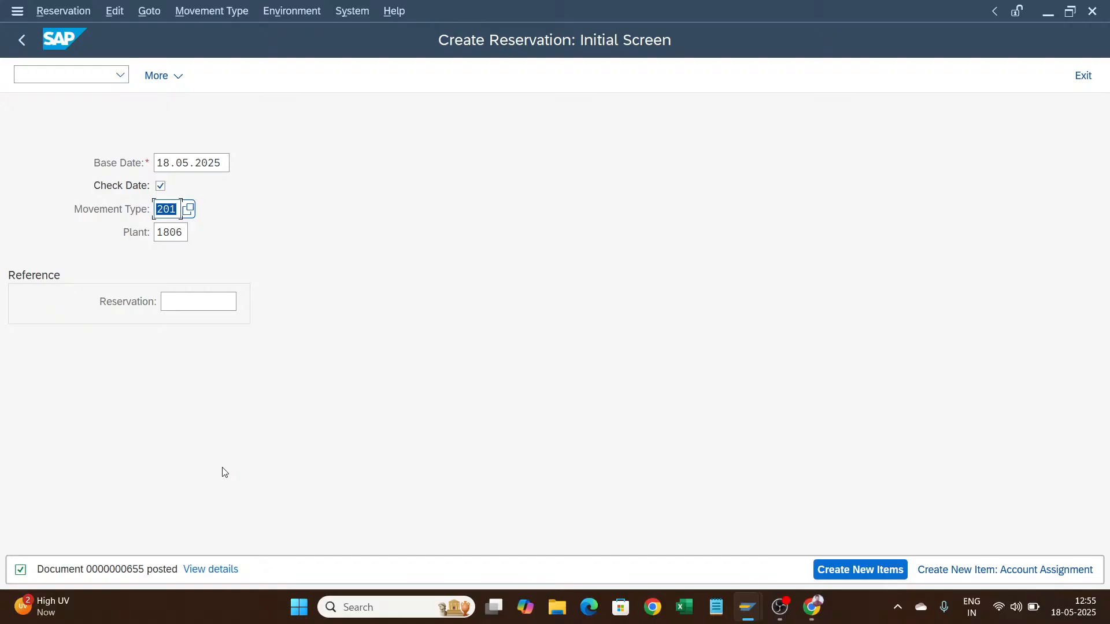
- Add transaction MB22 to the favourites and start Change Reservation with reservation 655
{"action": "left_click", "coordinate": [22, 39]}
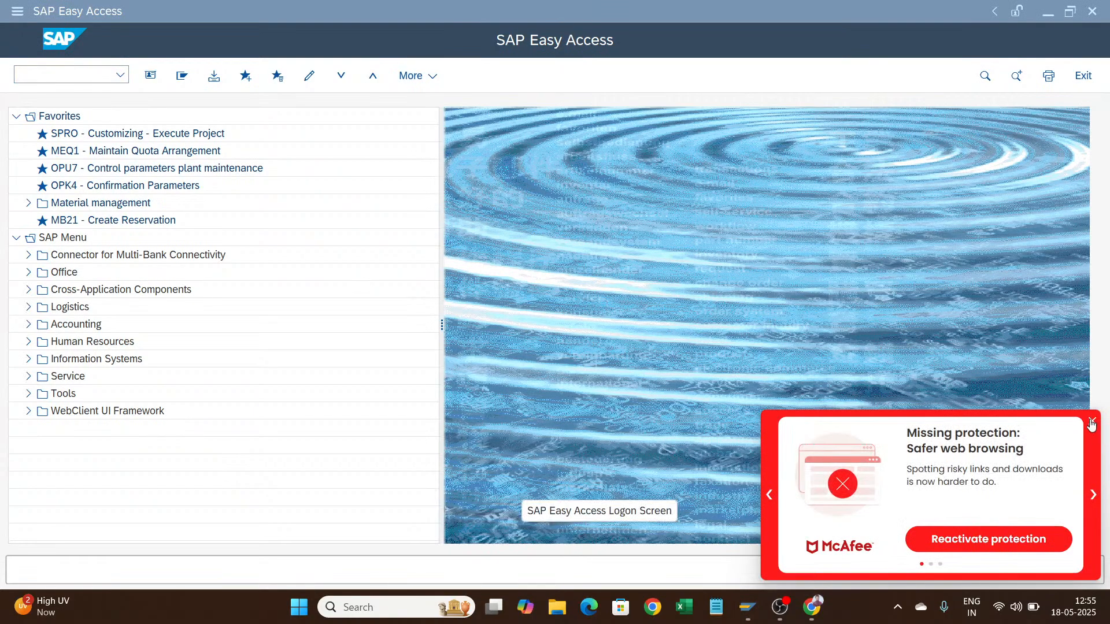
{"action": "type", "text": "mb22"}
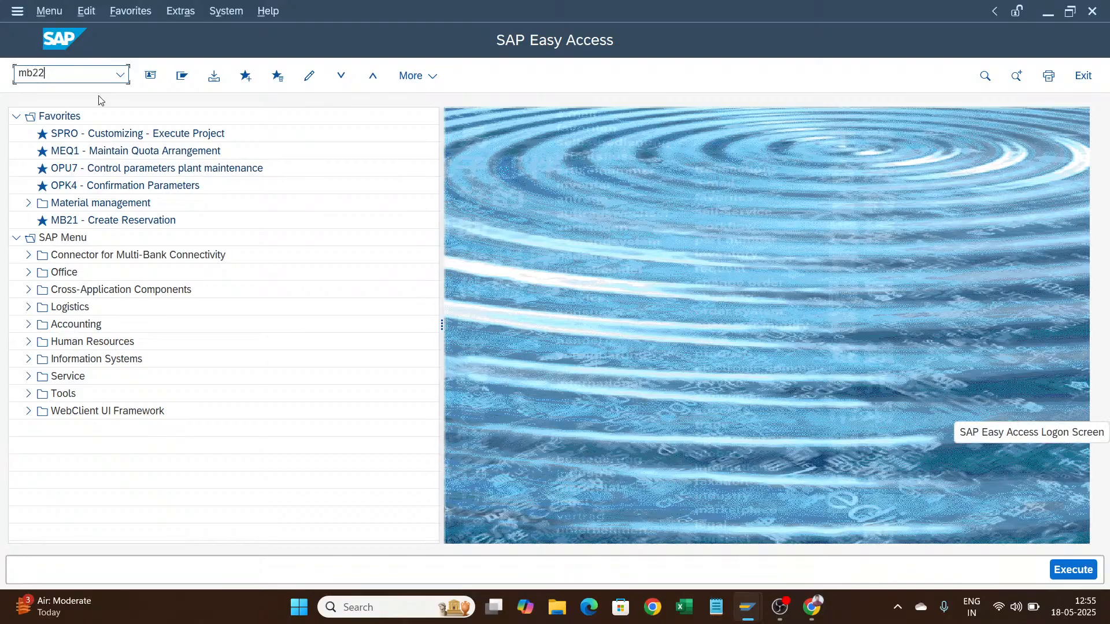
{"action": "mouse_move", "coordinate": [92, 72]}
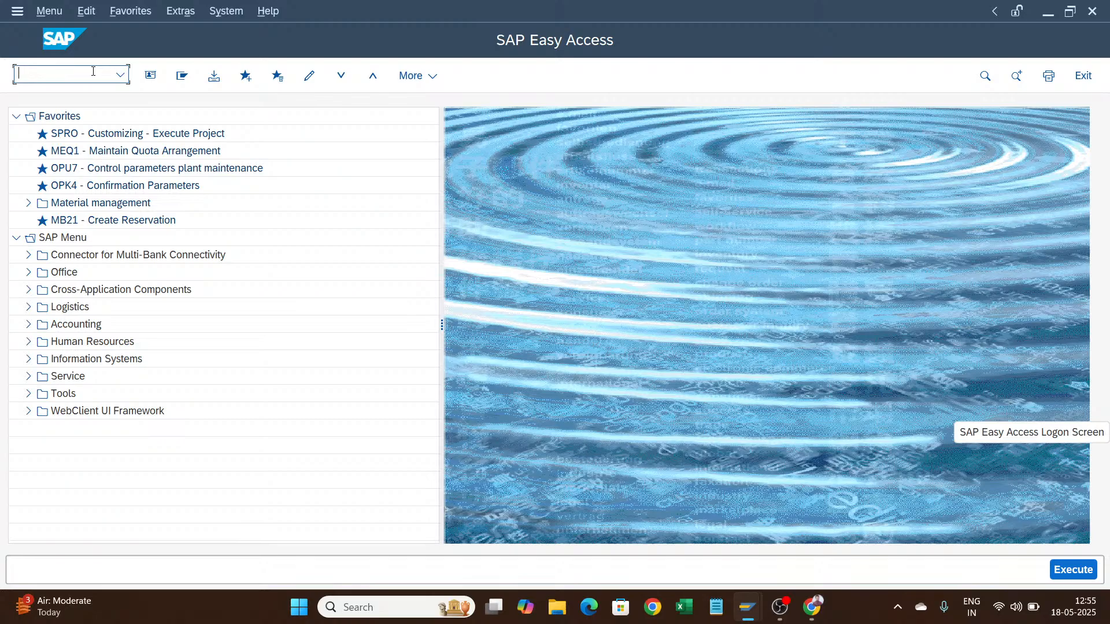
{"action": "left_click", "coordinate": [119, 77]}
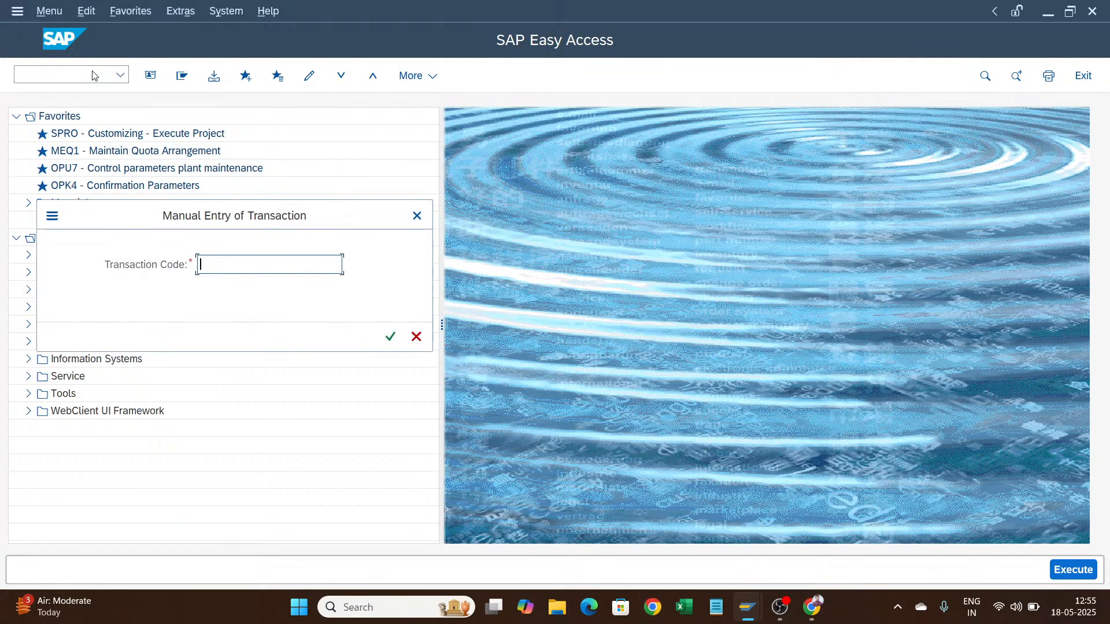
{"action": "type", "text": "mb22"}
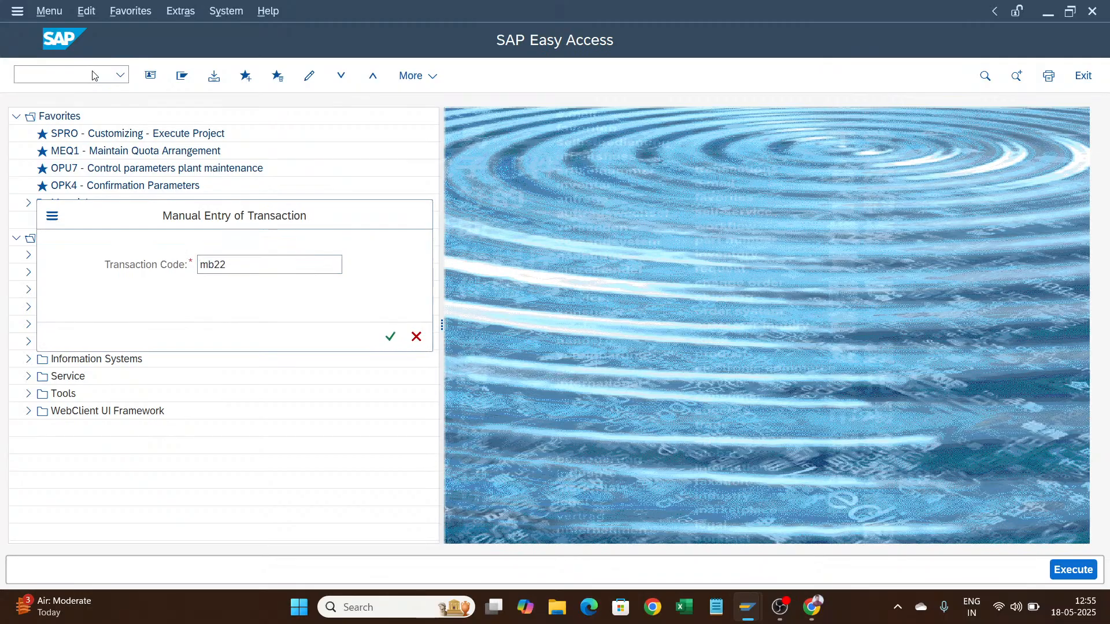
{"action": "left_click", "coordinate": [390, 336]}
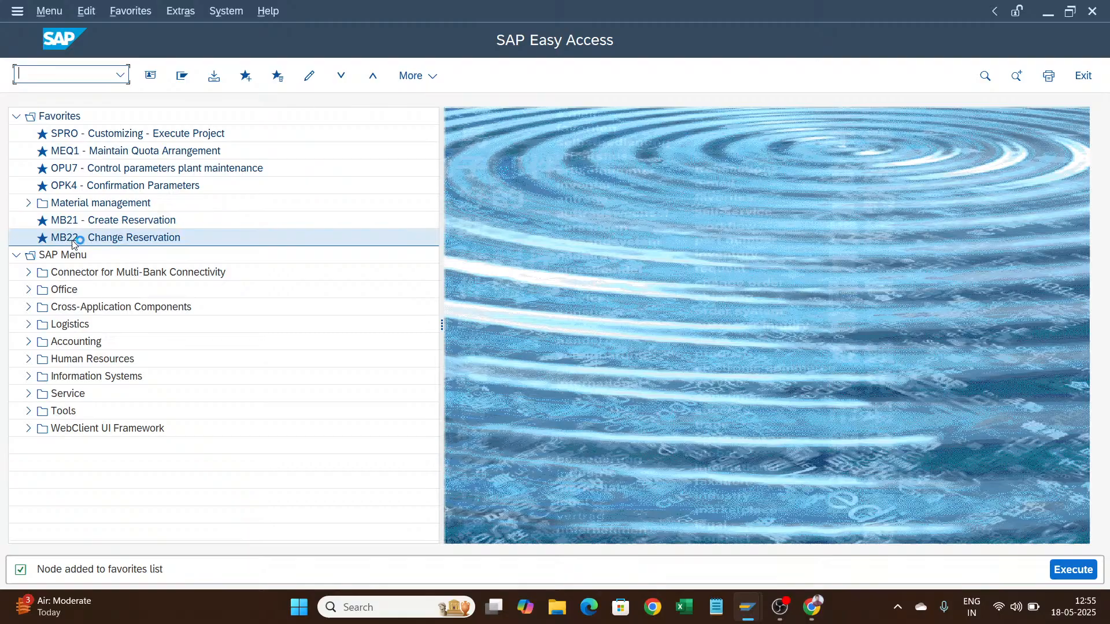
{"action": "mouse_move", "coordinate": [151, 245]}
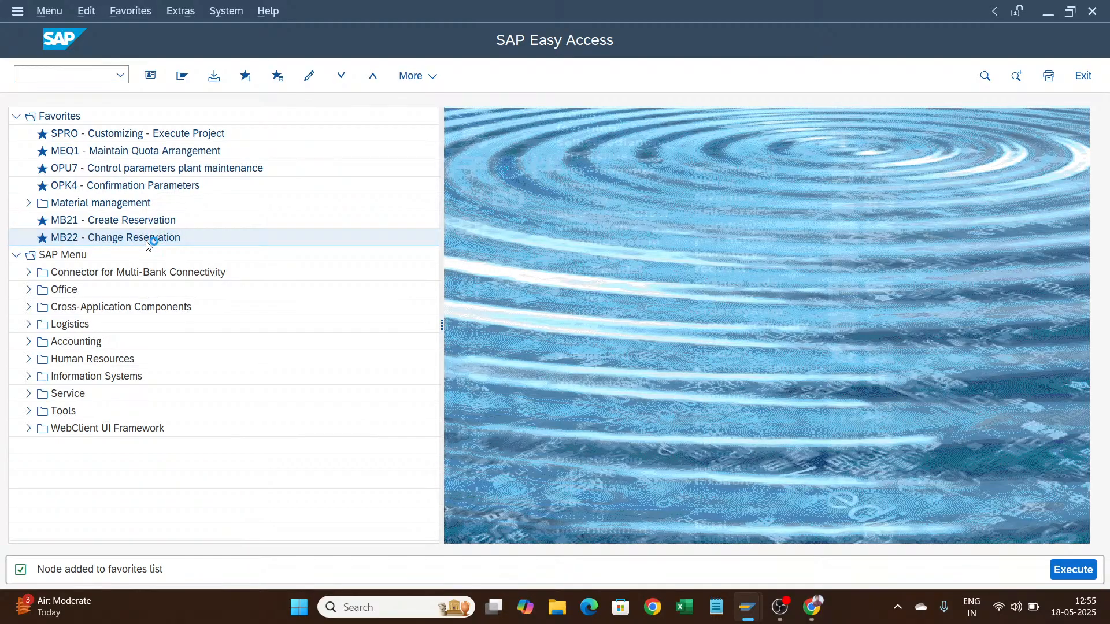
{"action": "double_click", "coordinate": [114, 237]}
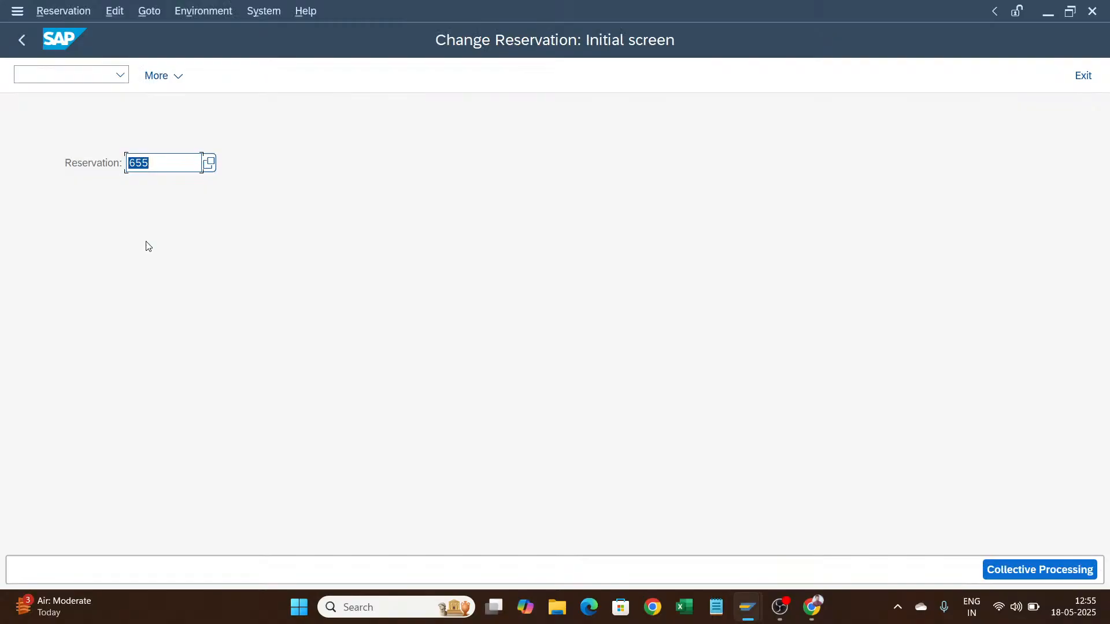
{"action": "mouse_move", "coordinate": [235, 251]}
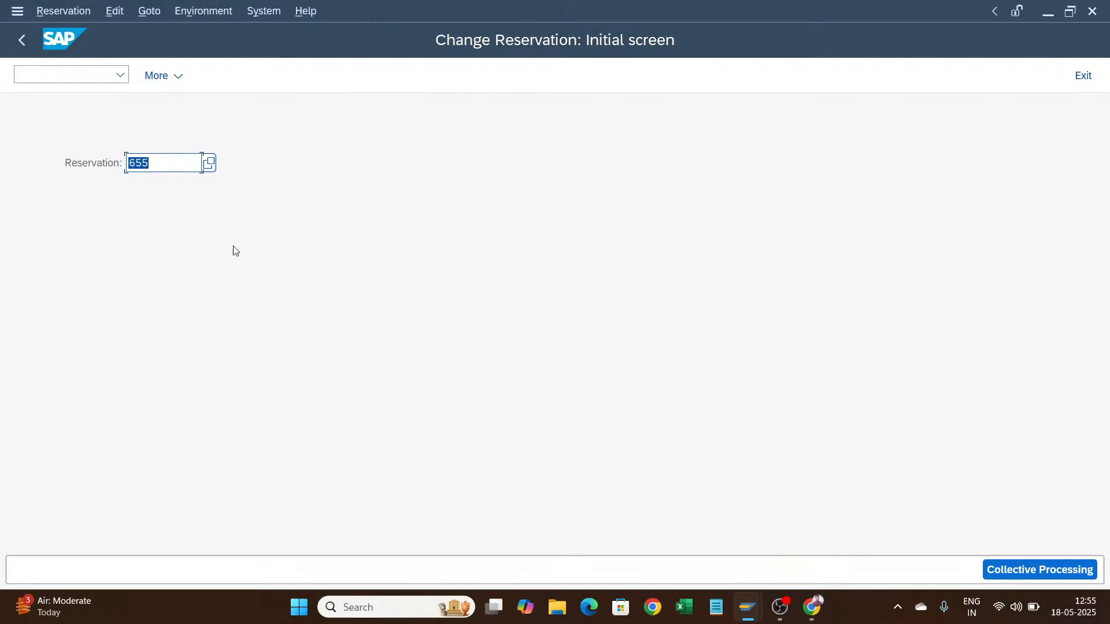
- In collective processing, overwrite the item quantity with 20 EA and post reservation 655
{"action": "left_click", "coordinate": [1038, 570]}
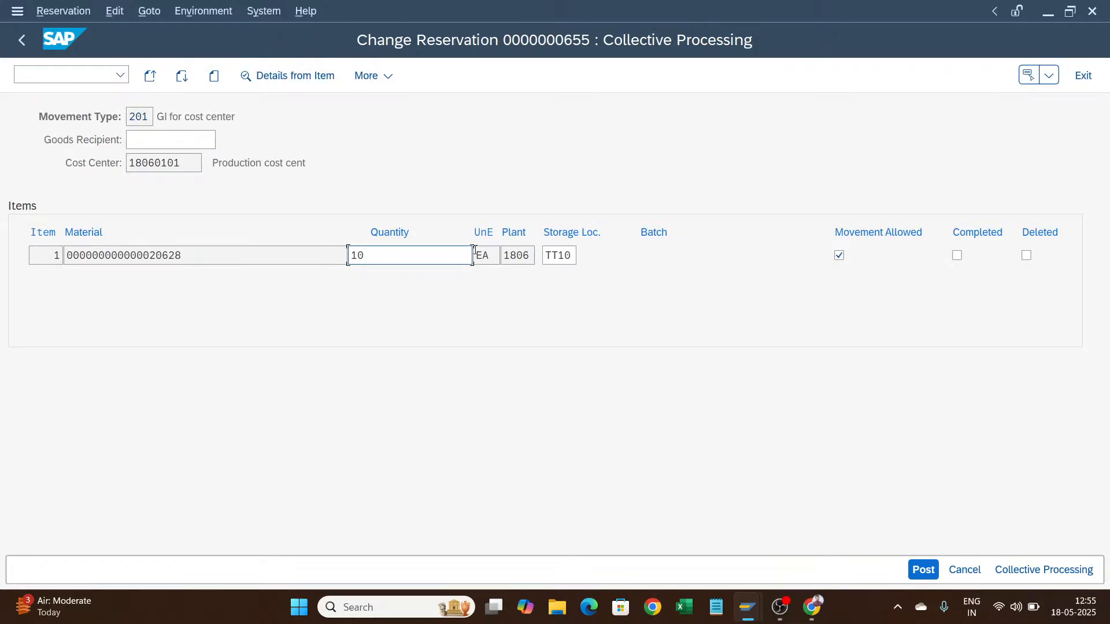
{"action": "type", "text": "20"}
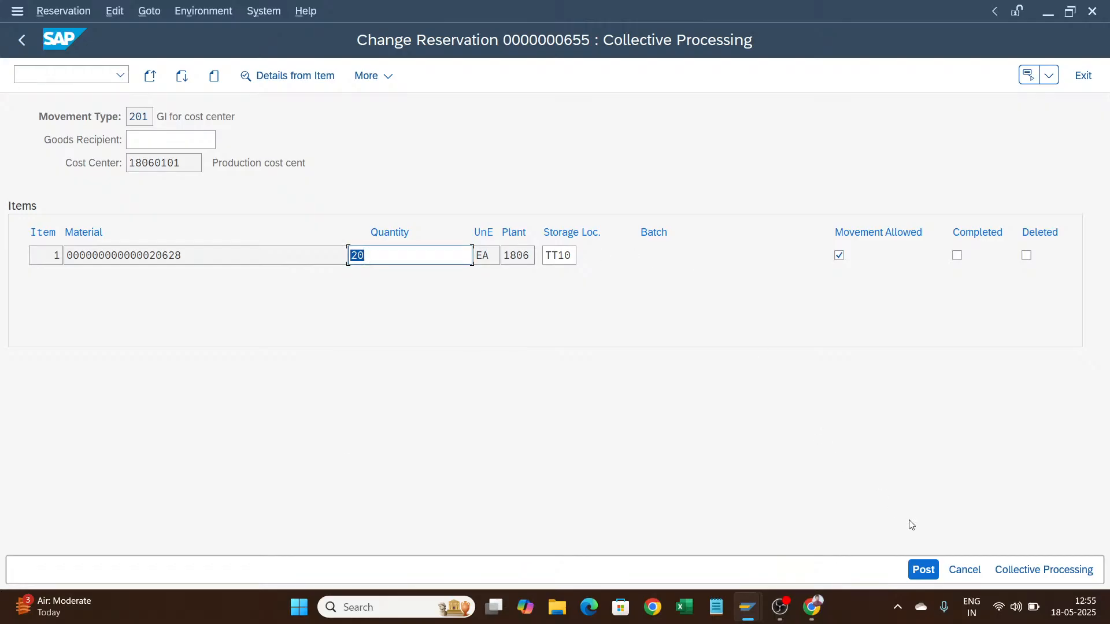
{"action": "left_click", "coordinate": [923, 568]}
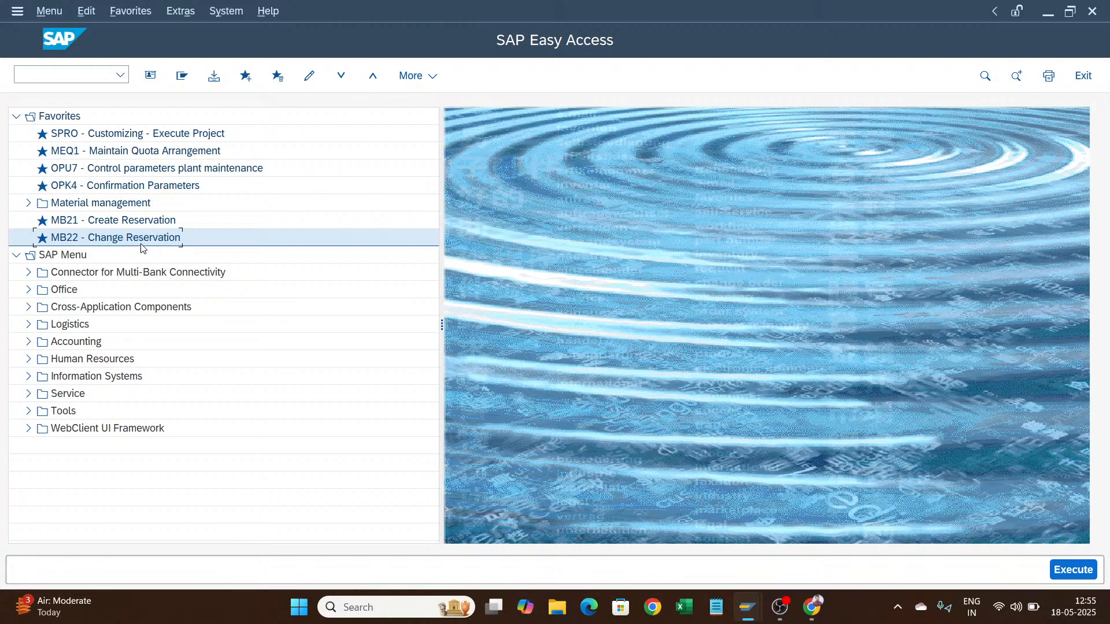
- Reopen reservation 655 in MB22, tick the Deleted checkbox for the material 20628 item, and post
{"action": "double_click", "coordinate": [116, 237]}
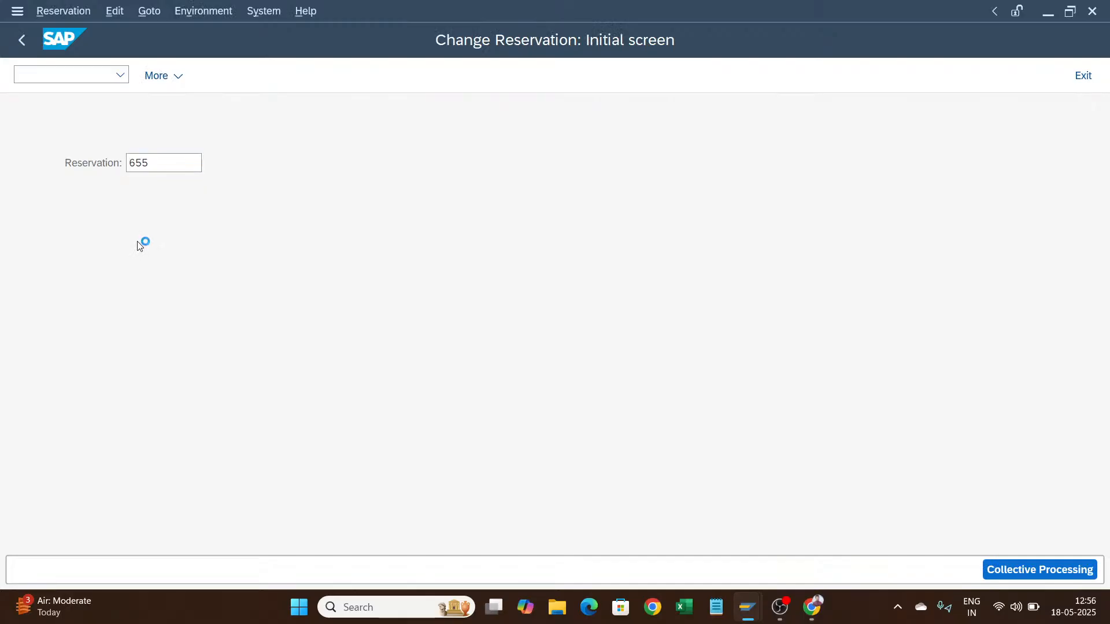
{"action": "left_click", "coordinate": [1039, 570]}
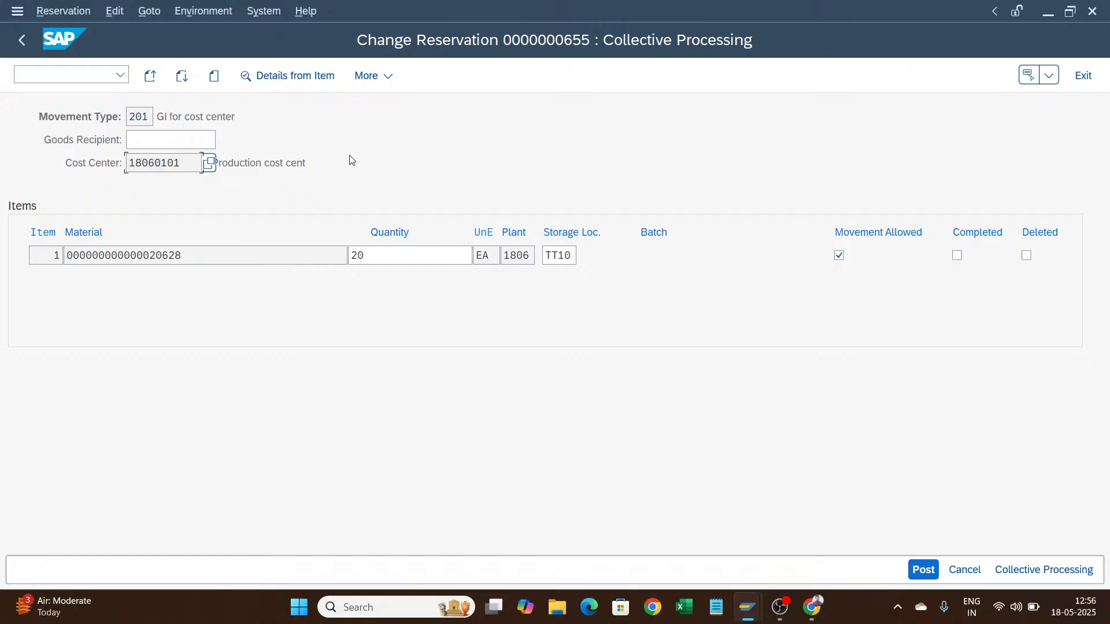
{"action": "left_click", "coordinate": [162, 163]}
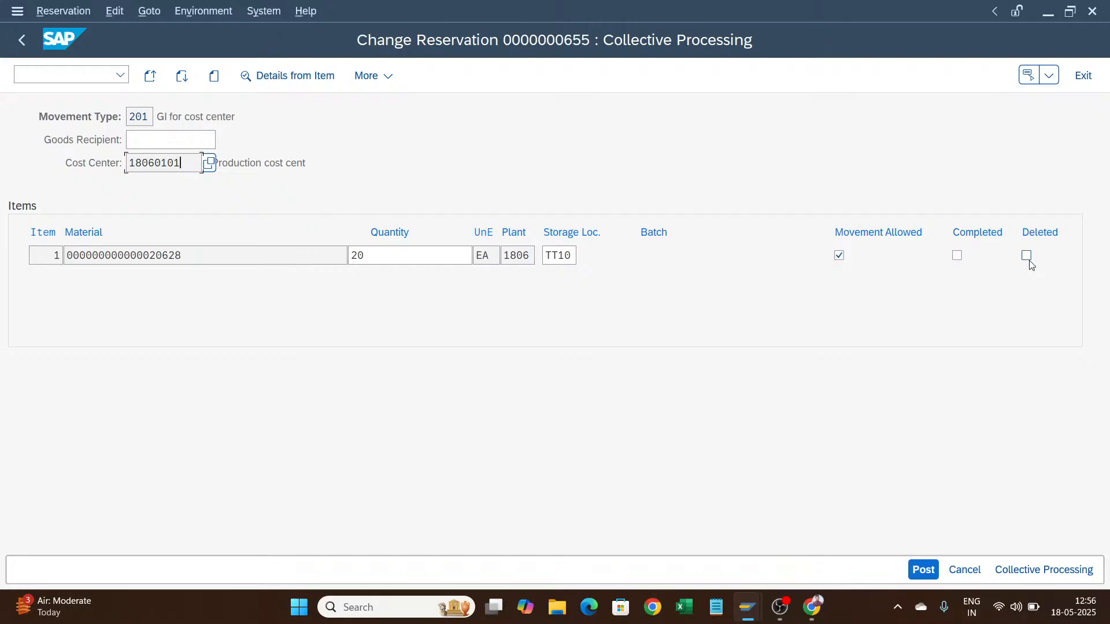
{"action": "left_click", "coordinate": [1027, 255]}
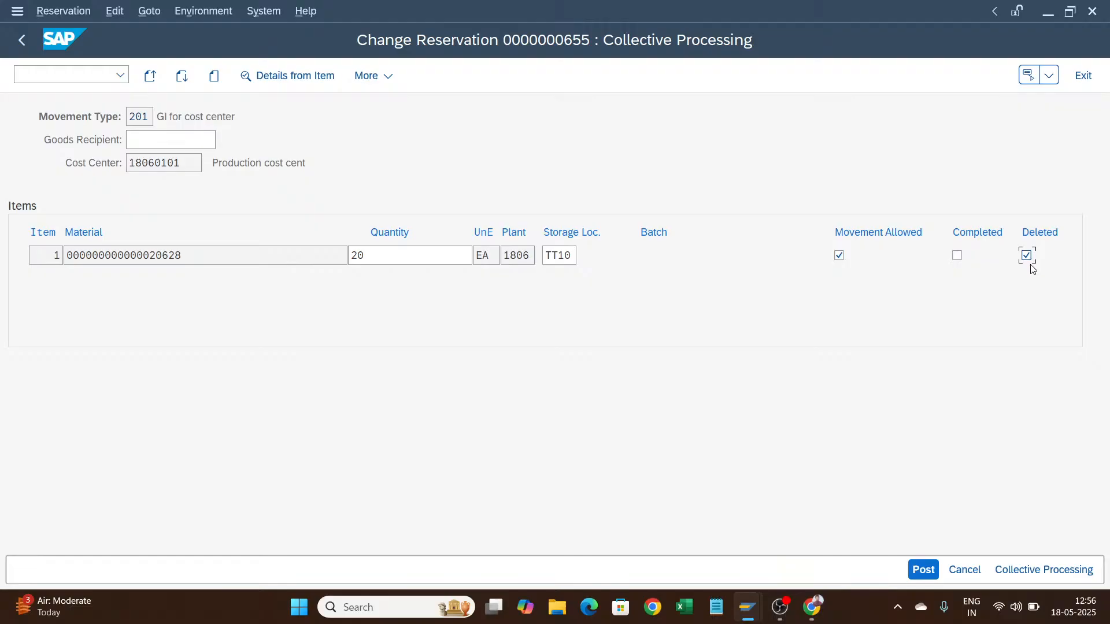
{"action": "left_click", "coordinate": [1025, 254]}
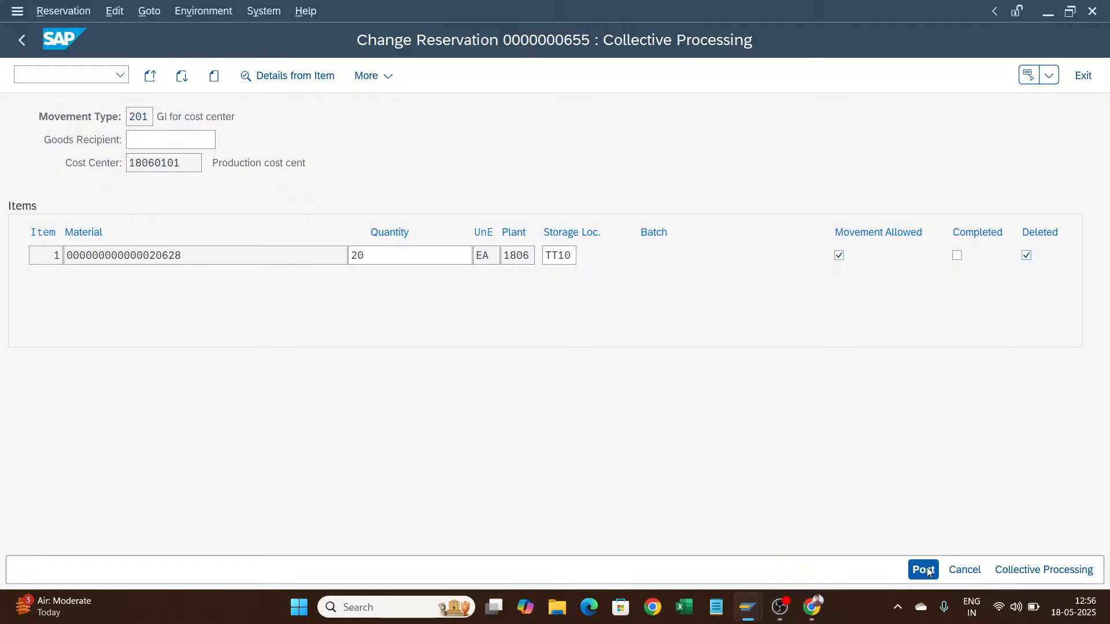
{"action": "left_click", "coordinate": [922, 568]}
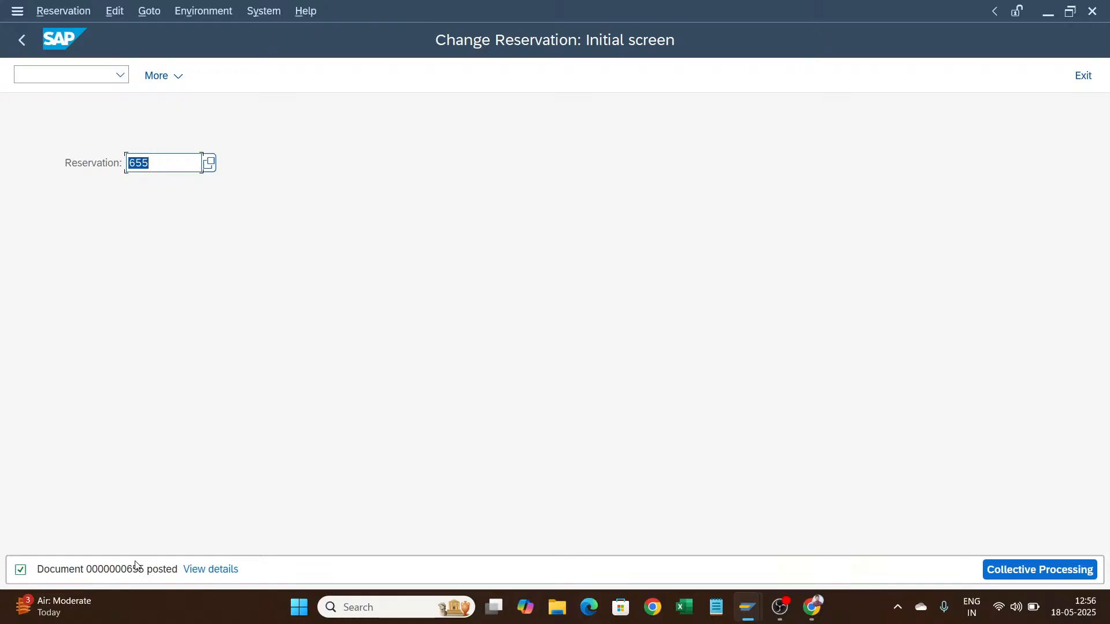
{"action": "mouse_move", "coordinate": [137, 241]}
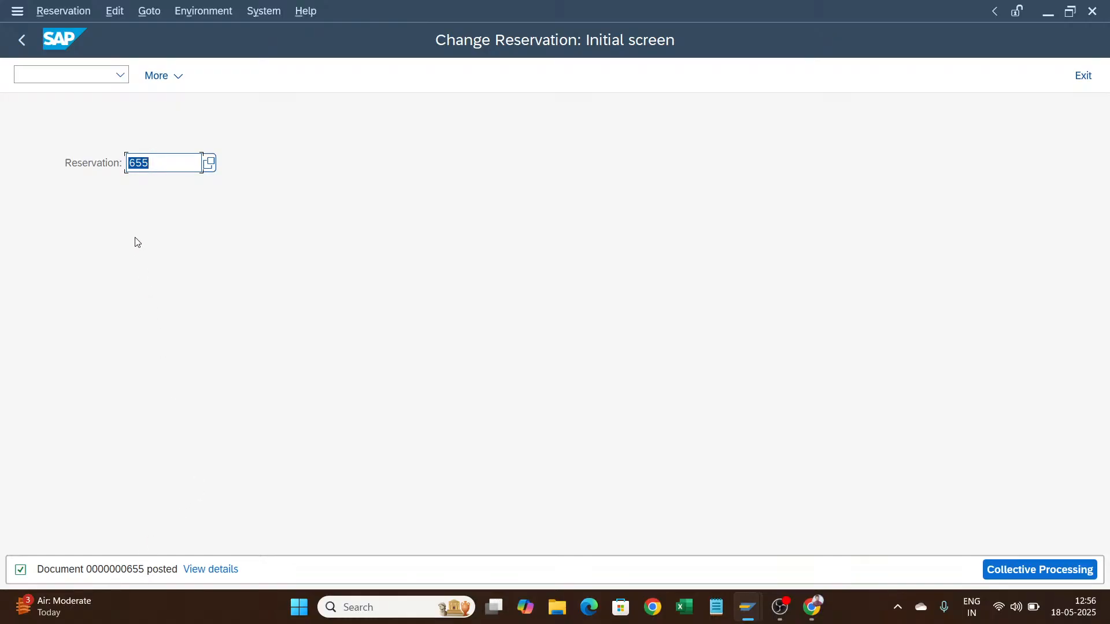
{"action": "mouse_move", "coordinate": [21, 39]}
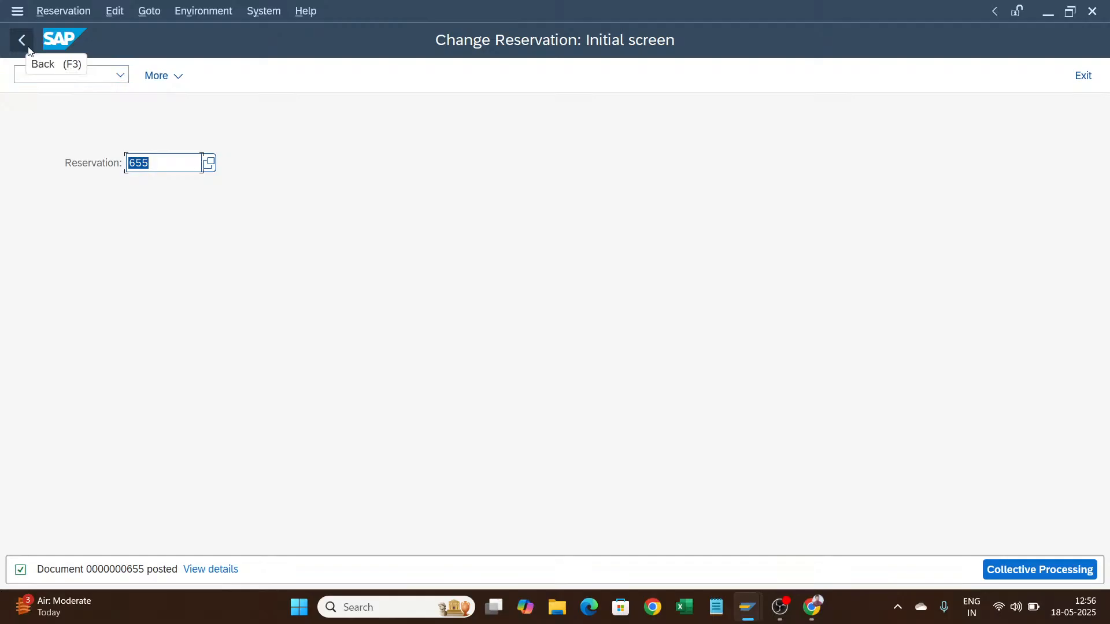
- Go back from Change Reservation to the SAP Easy Access menu and select the command field
{"action": "left_click", "coordinate": [21, 39]}
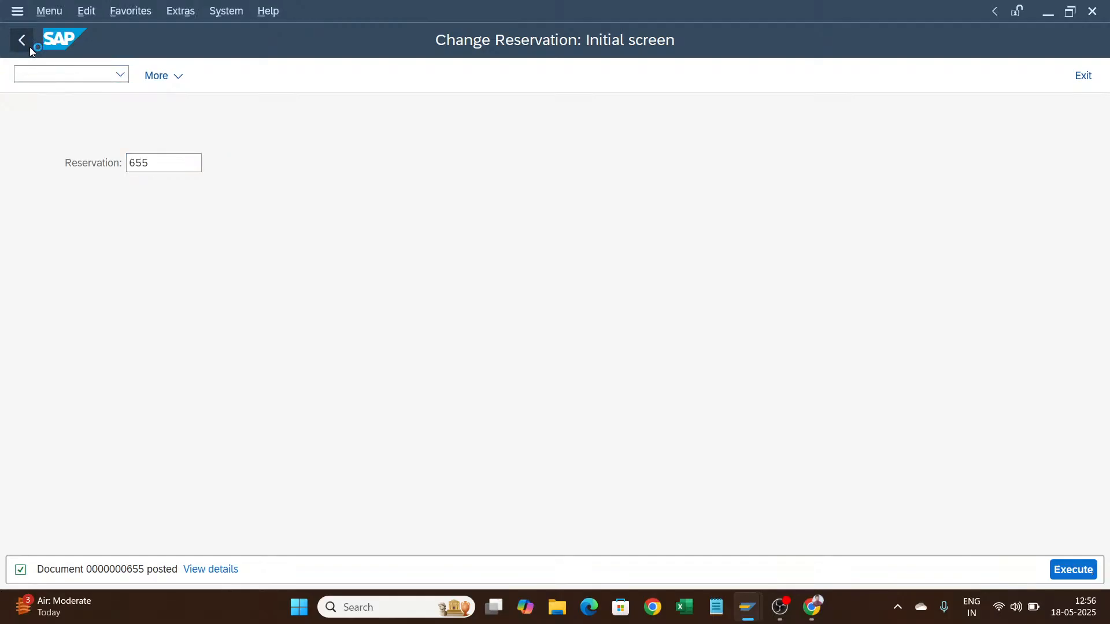
{"action": "left_click", "coordinate": [21, 39]}
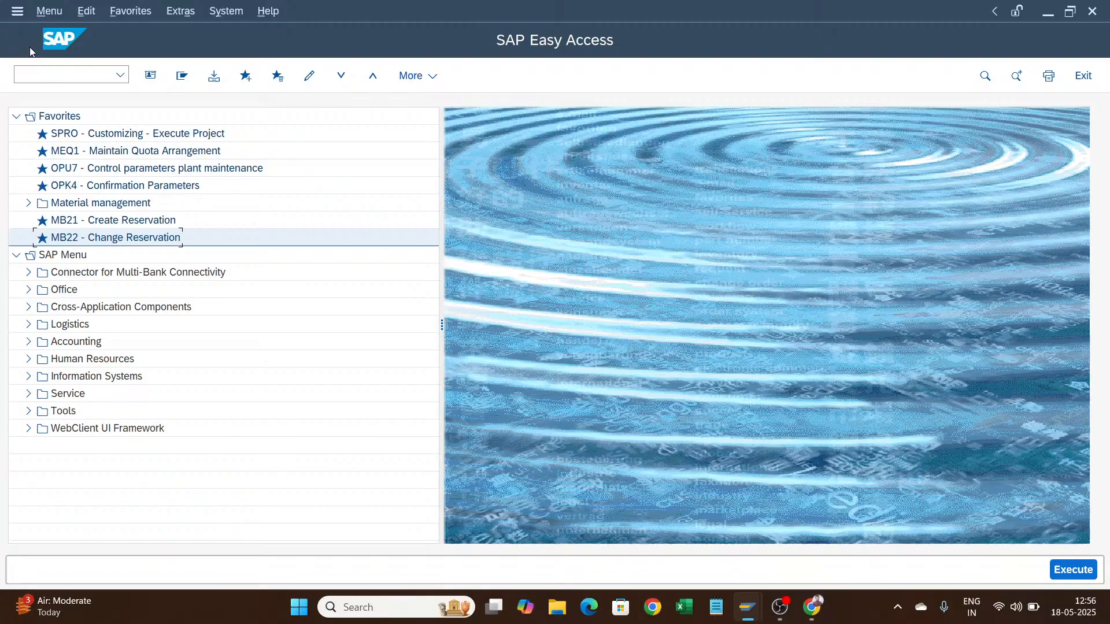
{"action": "left_click", "coordinate": [63, 75]}
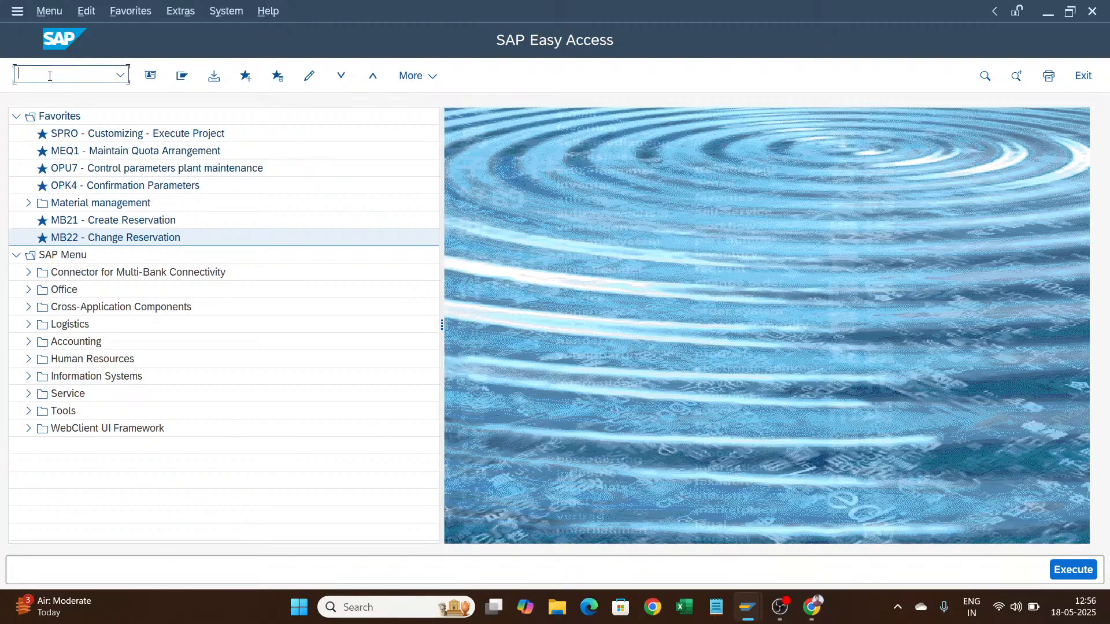